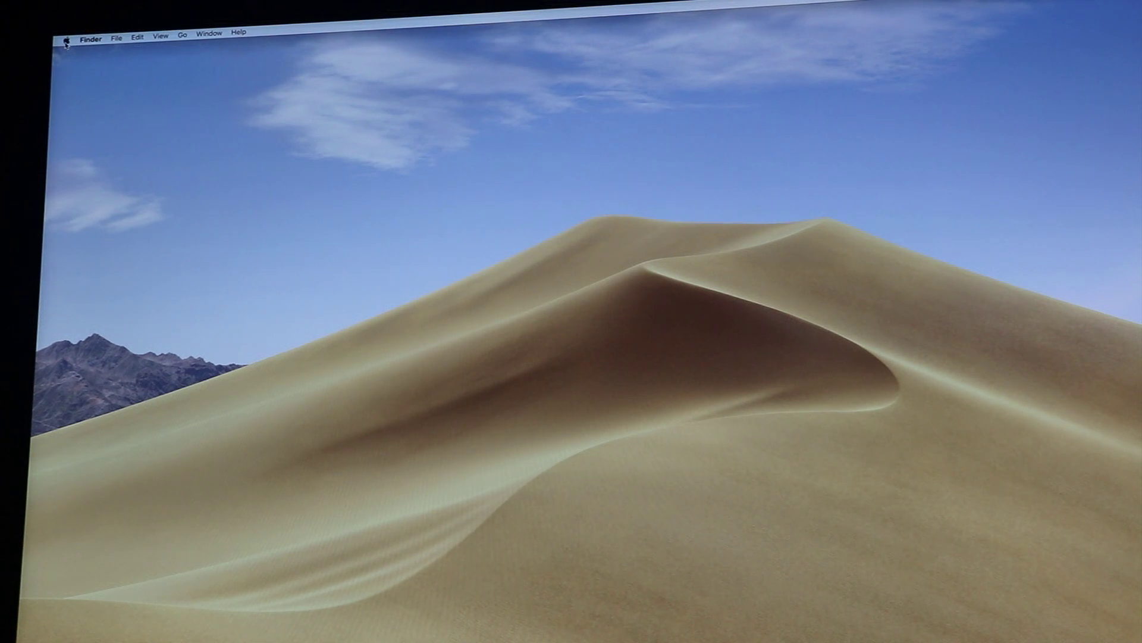
Show About This Mac listing 40 GB 2667 MHz DDR4 on the 2019 27-inch iMac.
left_click(67, 37)
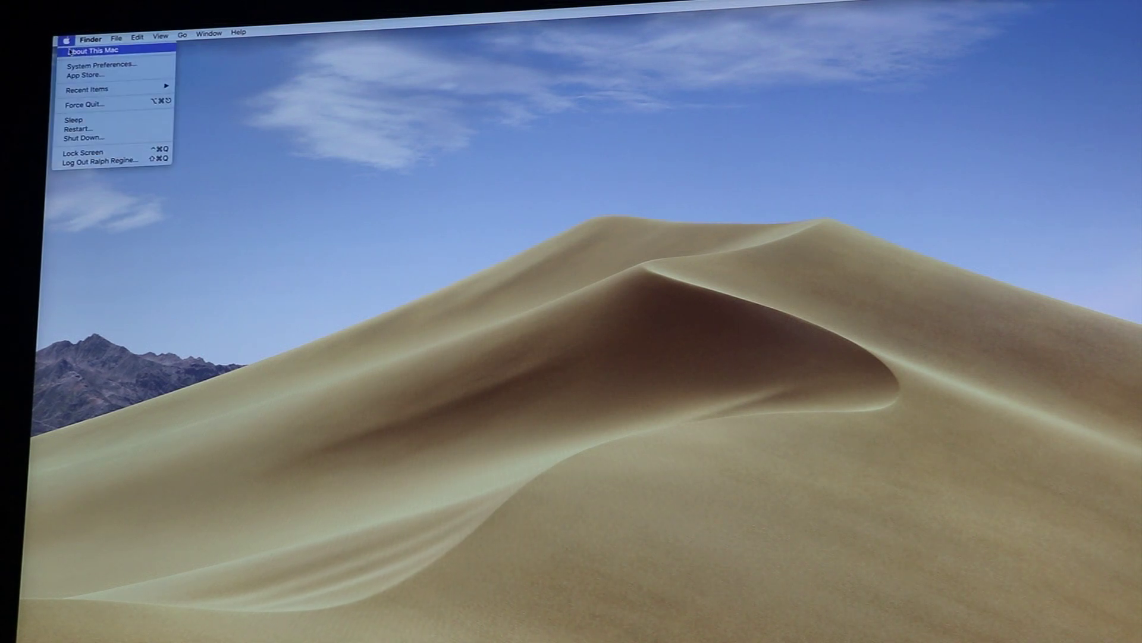
left_click(98, 47)
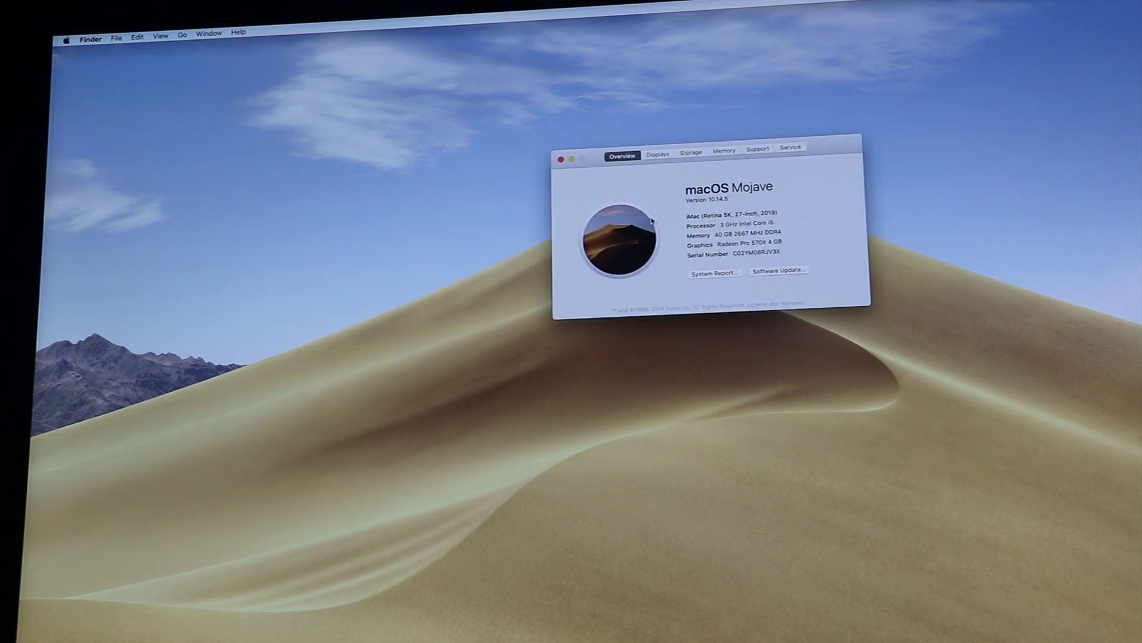